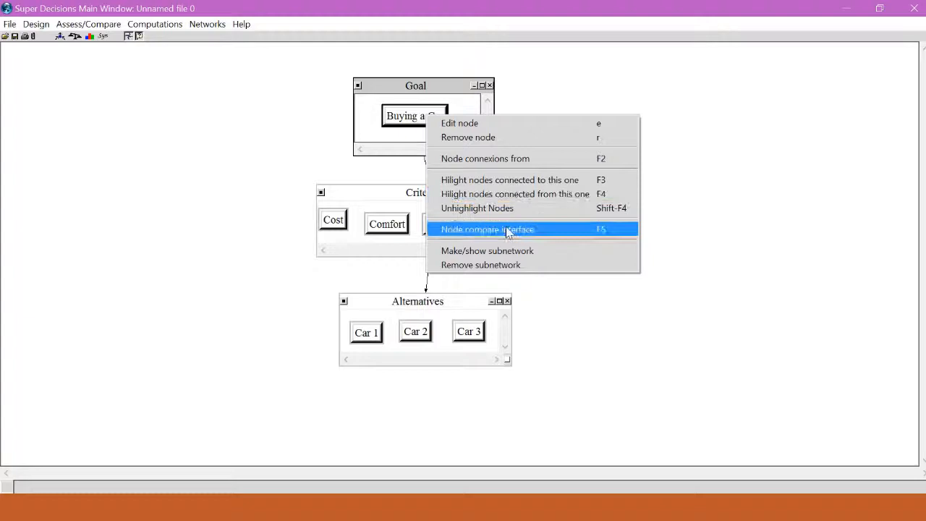
# Step: Bring up the node comparison interface for the Buying a Car goal node
pyautogui.click(486, 229)
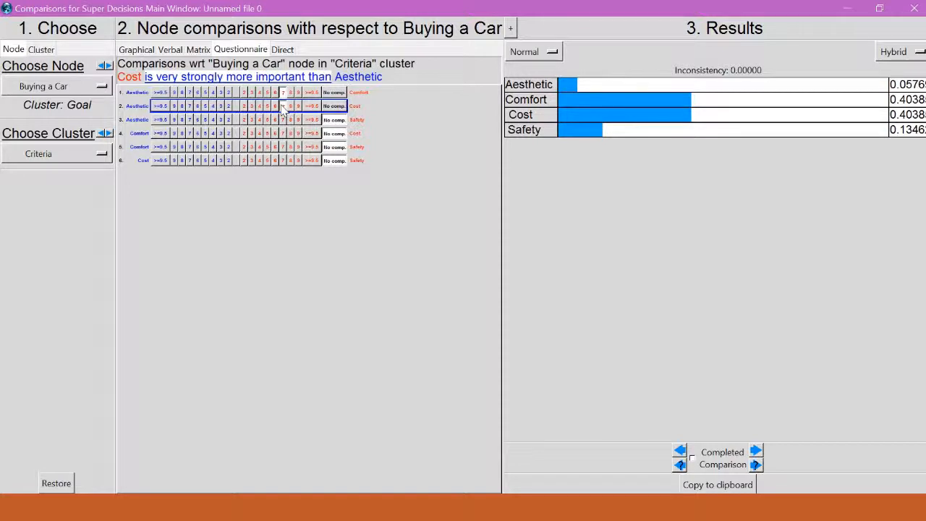
pyautogui.moveTo(637, 101)
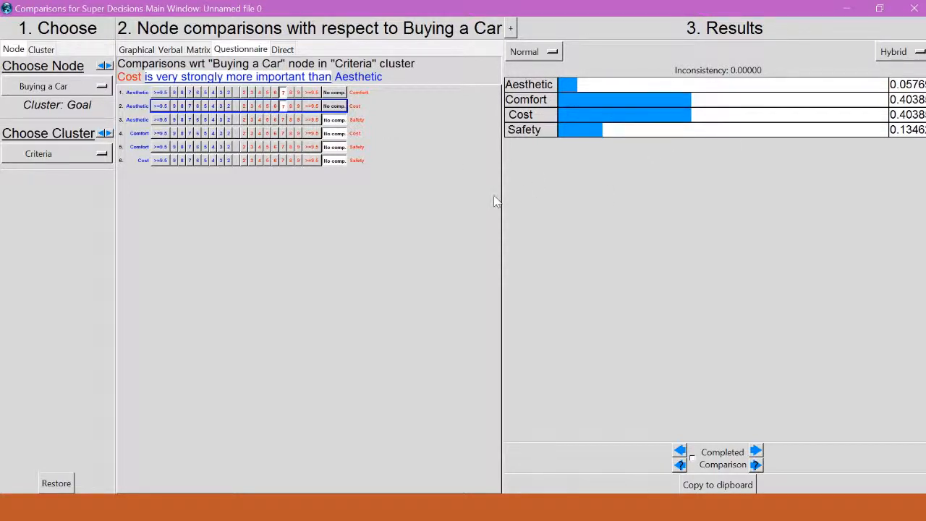
pyautogui.moveTo(304, 181)
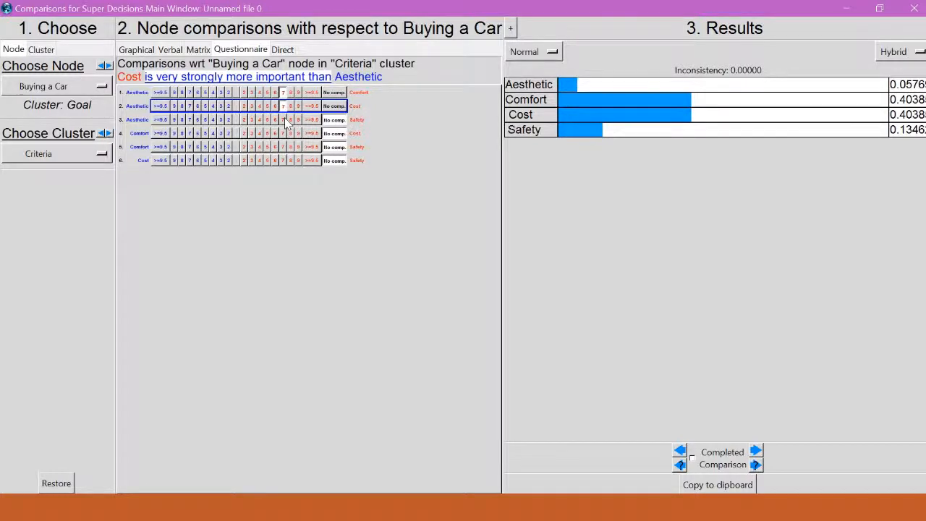
# Step: Enter a questionnaire judgment for the next criteria pair under Buying a Car
pyautogui.click(283, 118)
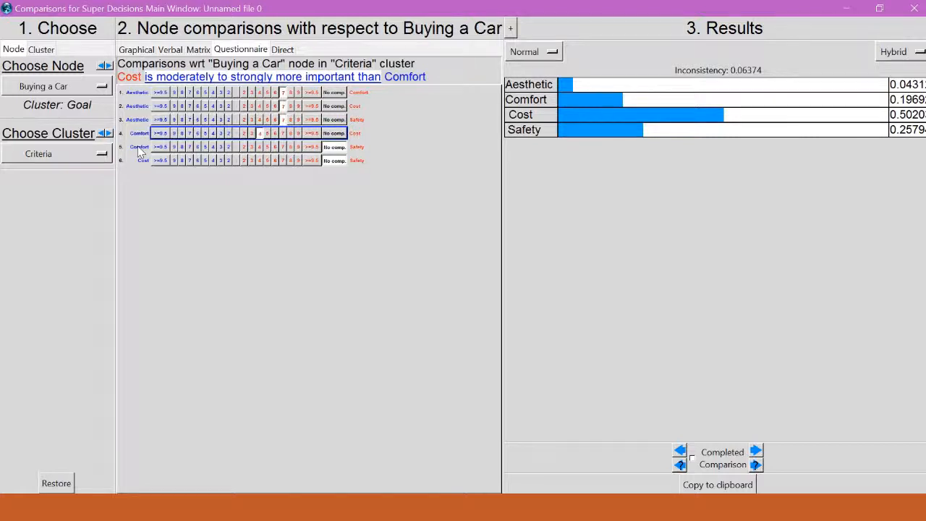
pyautogui.moveTo(142, 150)
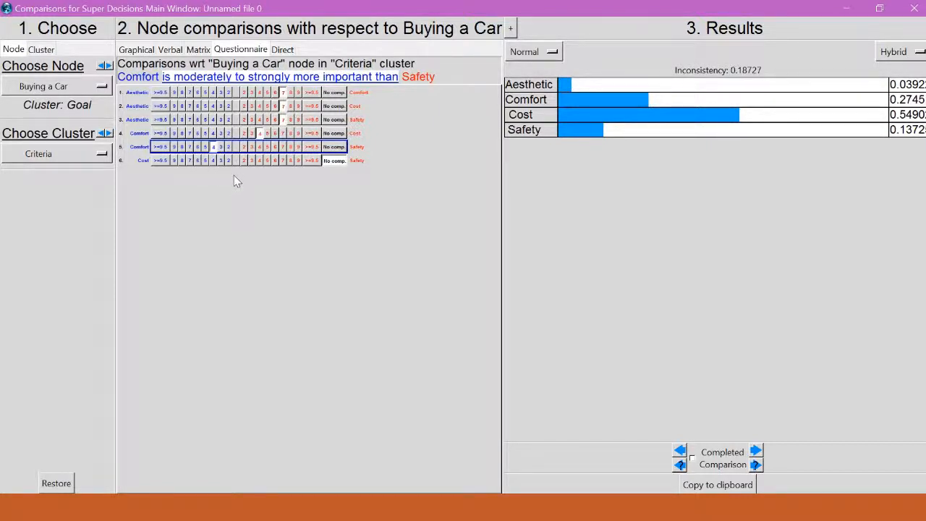
pyautogui.moveTo(240, 177)
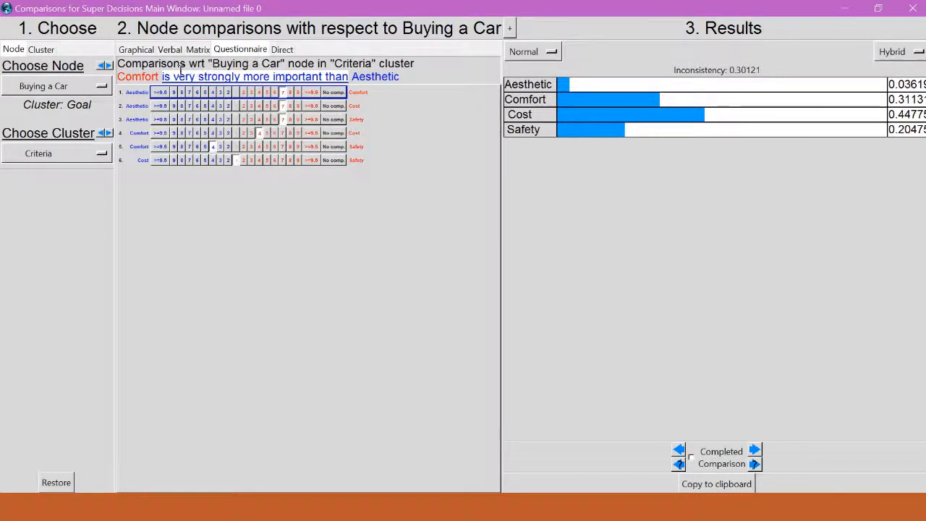
# Step: Review the Comfort versus Cost judgment in Graphical, Questionnaire and Verbal views, ending on the Matrix view
pyautogui.click(136, 49)
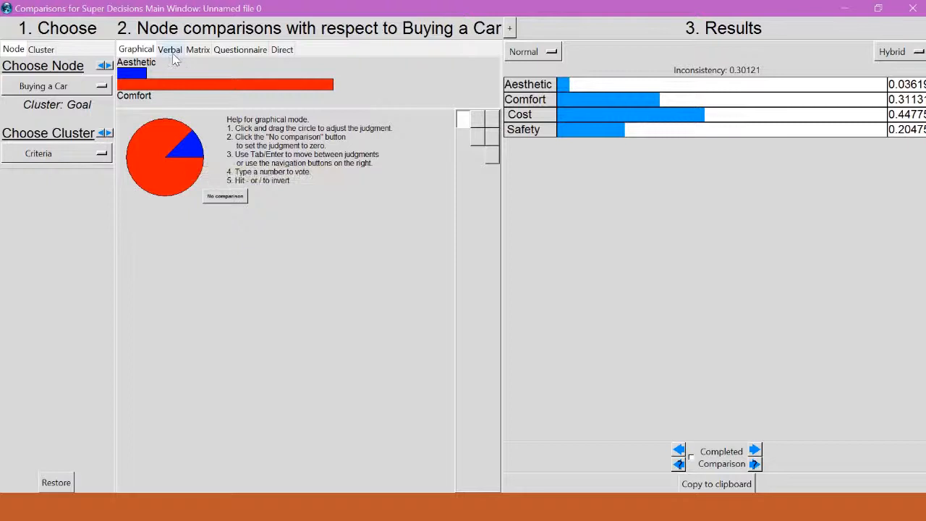
pyautogui.click(240, 49)
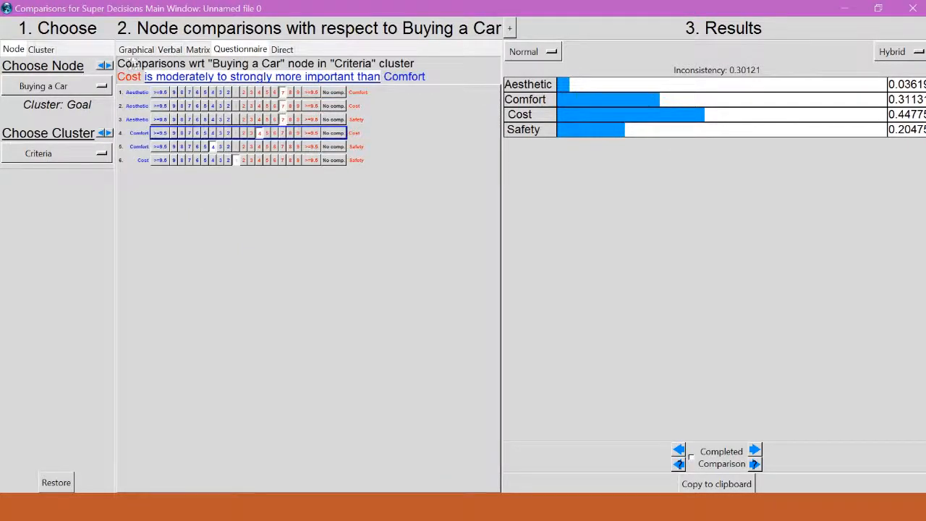
pyautogui.click(136, 49)
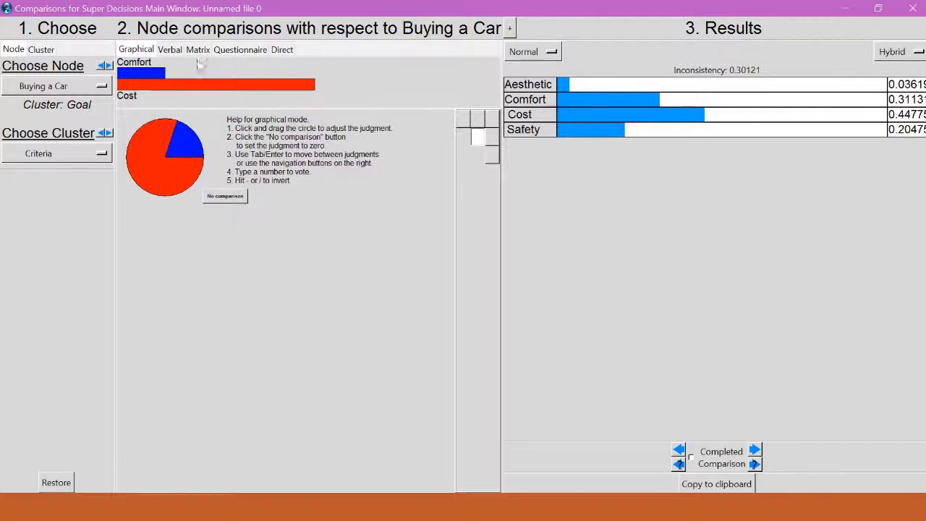
pyautogui.click(168, 49)
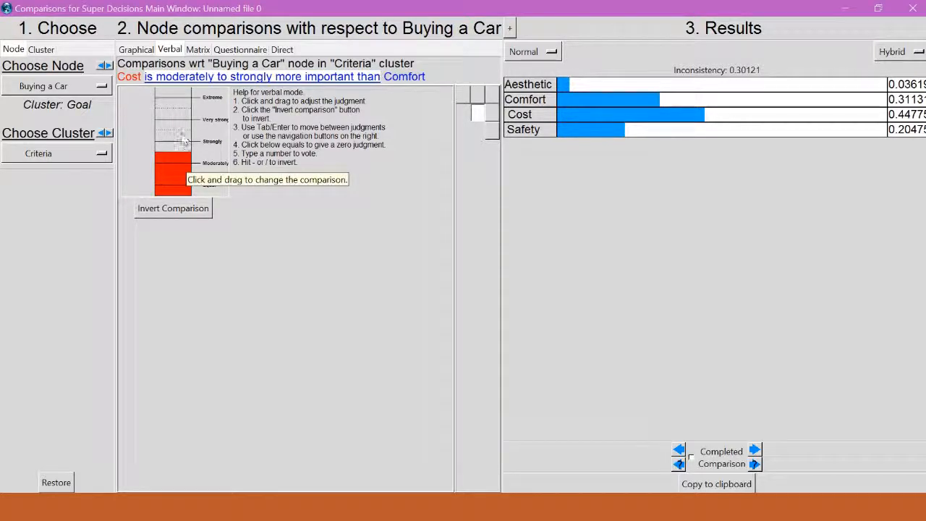
pyautogui.click(197, 49)
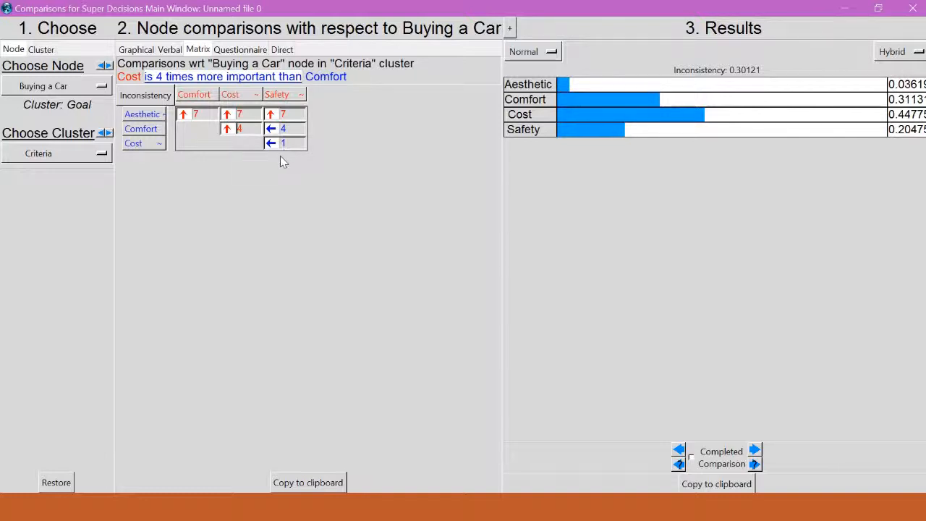
# Step: Inspect the criteria priorities as Direct data values, then return to the judgment matrix
pyautogui.click(281, 49)
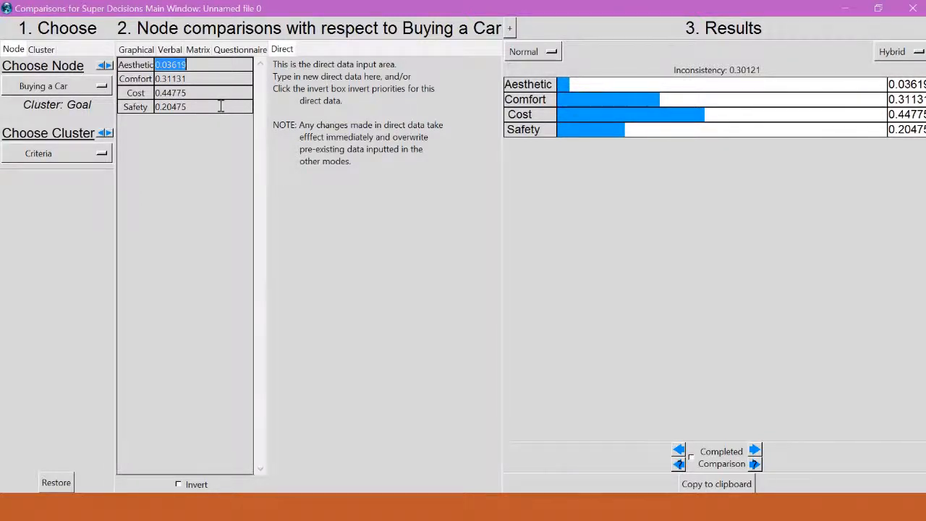
pyautogui.click(197, 50)
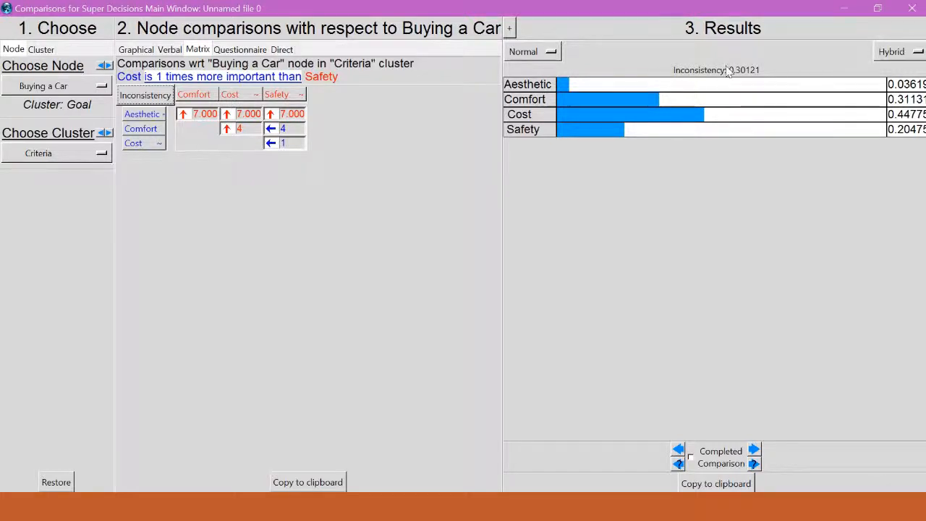
pyautogui.moveTo(756, 78)
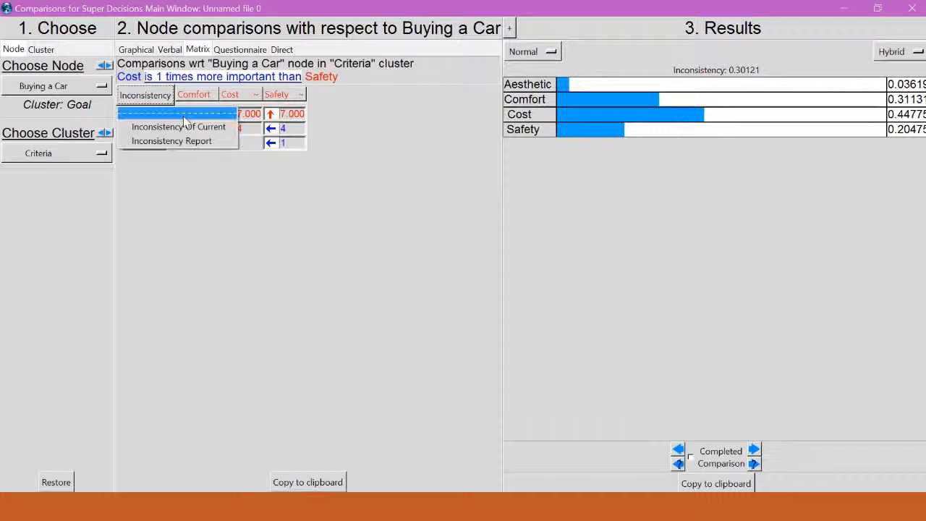
pyautogui.moveTo(171, 140)
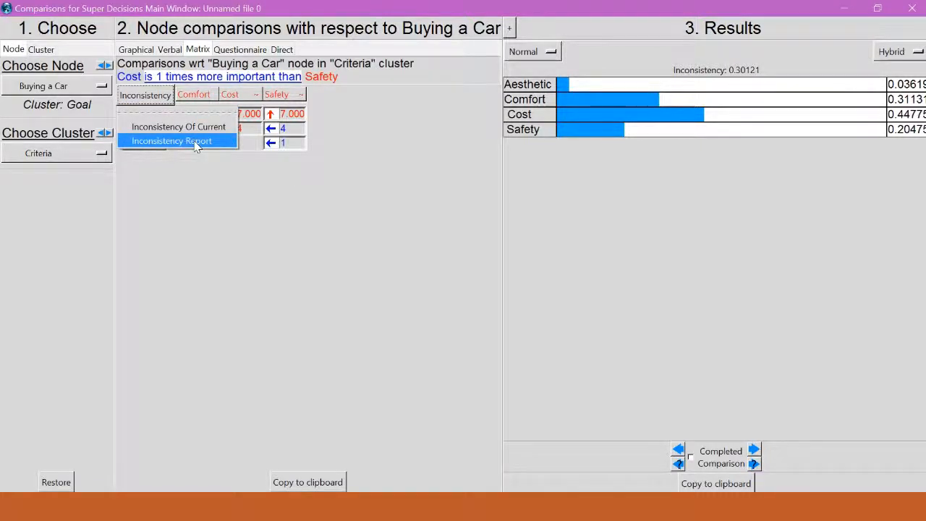
pyautogui.click(170, 141)
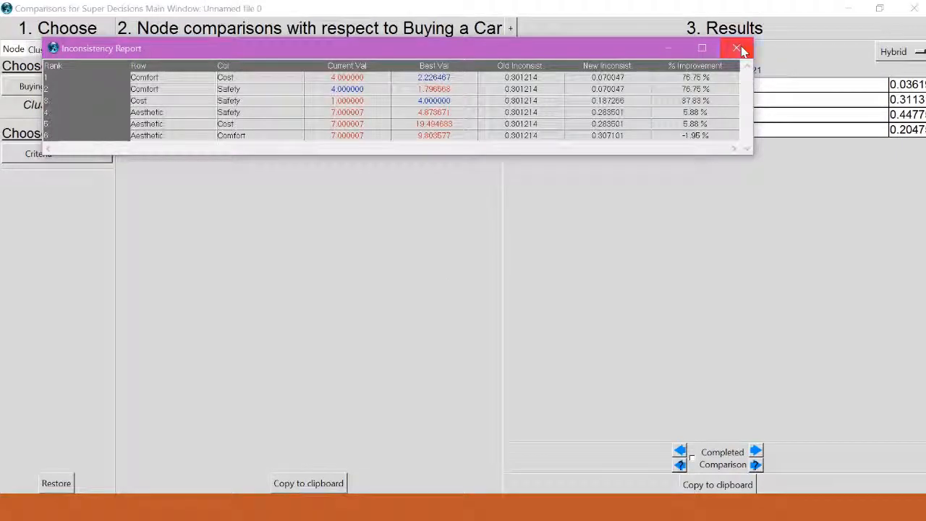
pyautogui.click(737, 49)
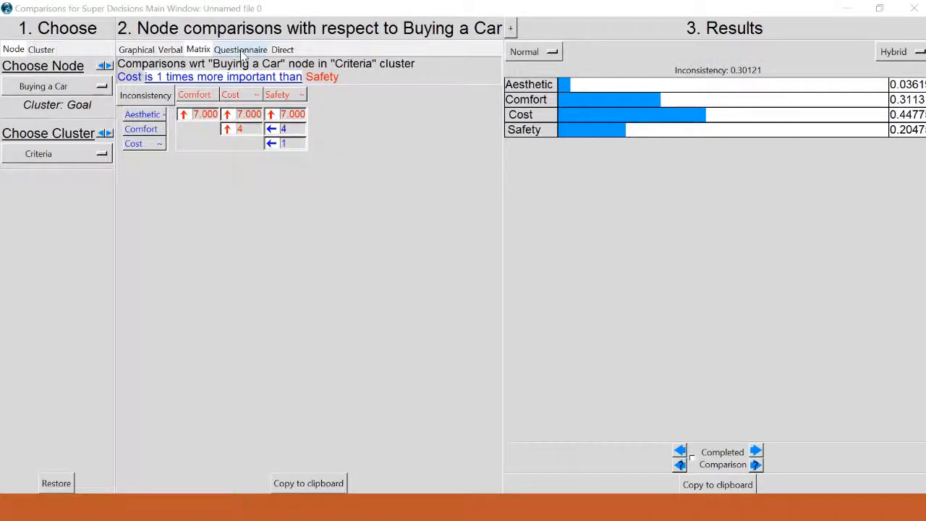
# Step: Return to the Questionnaire to revise the Comfort versus Safety judgment toward the suggested value
pyautogui.click(240, 49)
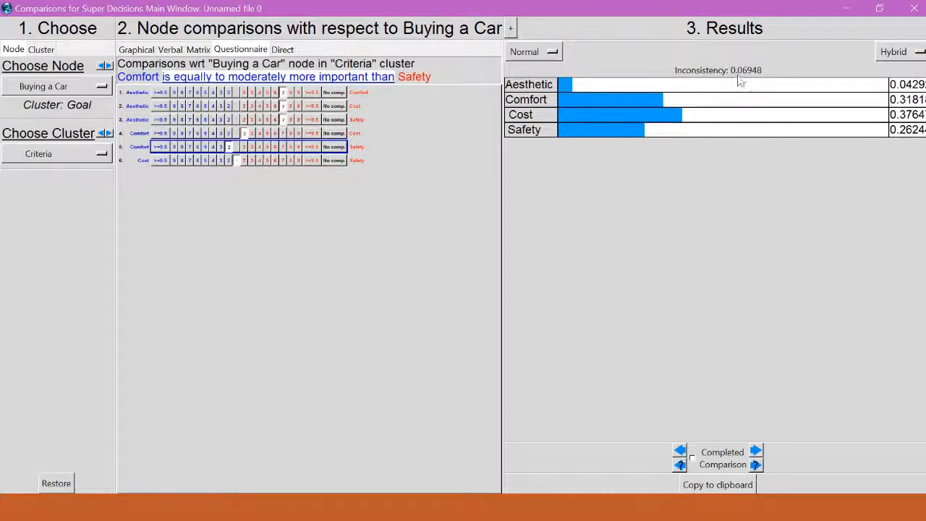
pyautogui.moveTo(760, 82)
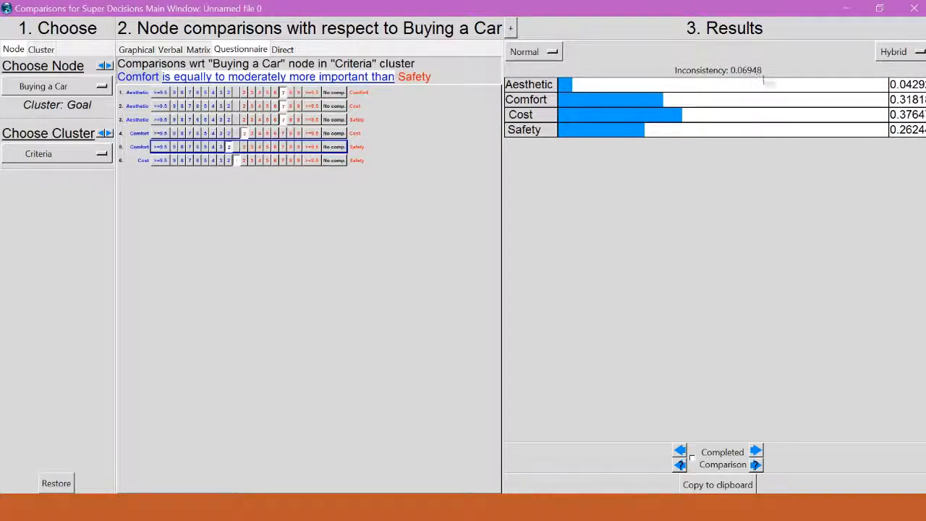
pyautogui.moveTo(767, 80)
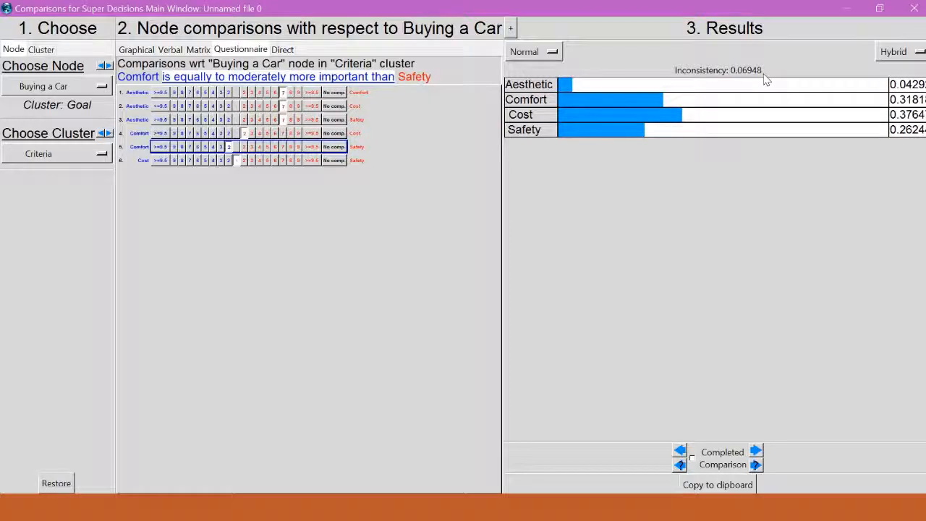